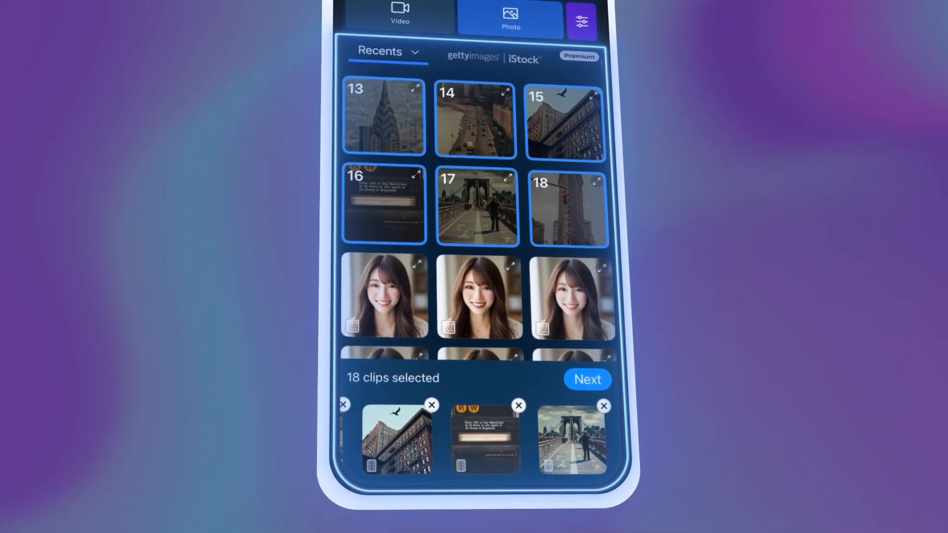
Step: Proceed from Add Media with the 18 selected New York clips to the template picker
click(415, 110)
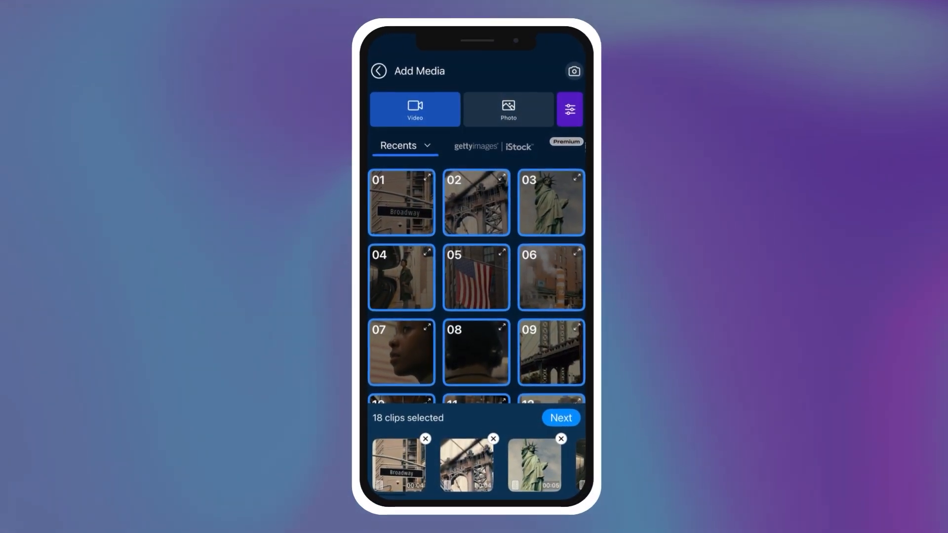
click(559, 418)
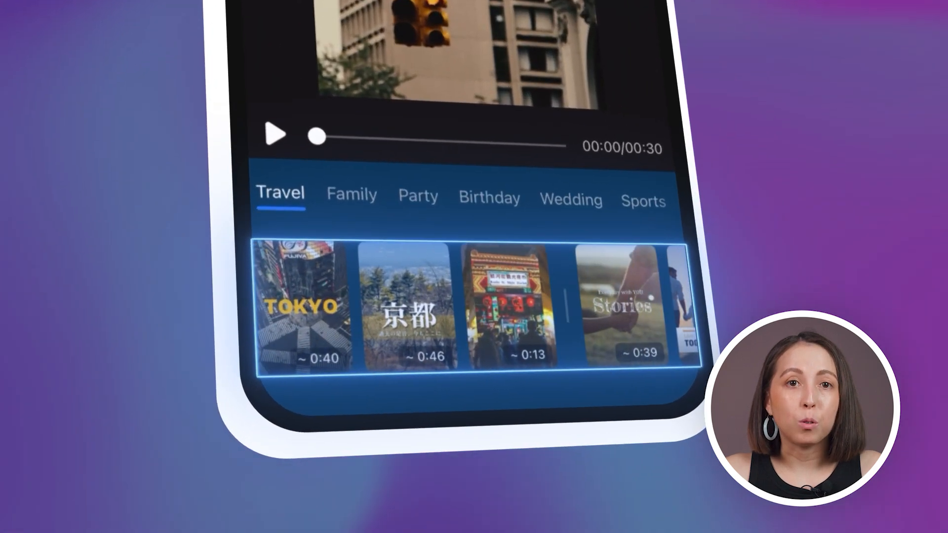
Step: Apply a Travel template giving the 30-second video an 'Episode 1 New York' title, then move to export
scroll(left, 3)
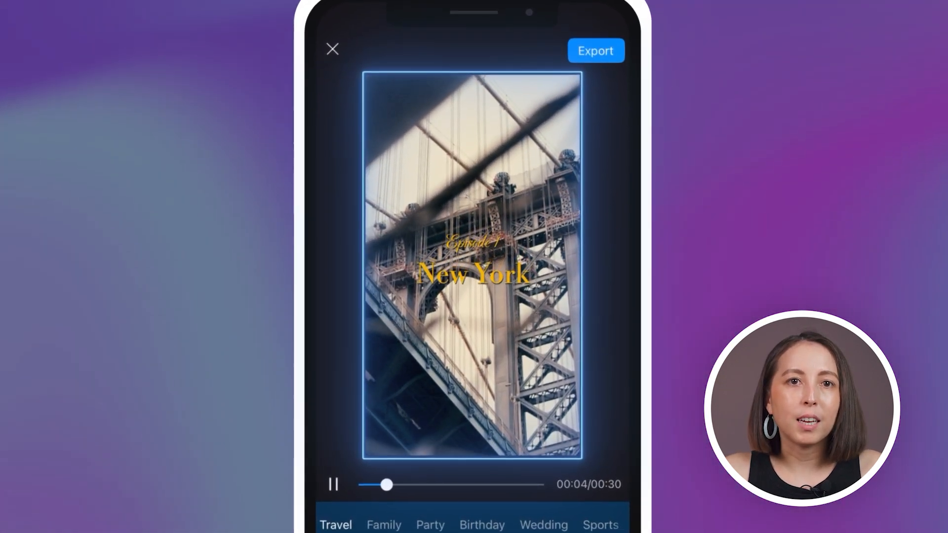
click(332, 484)
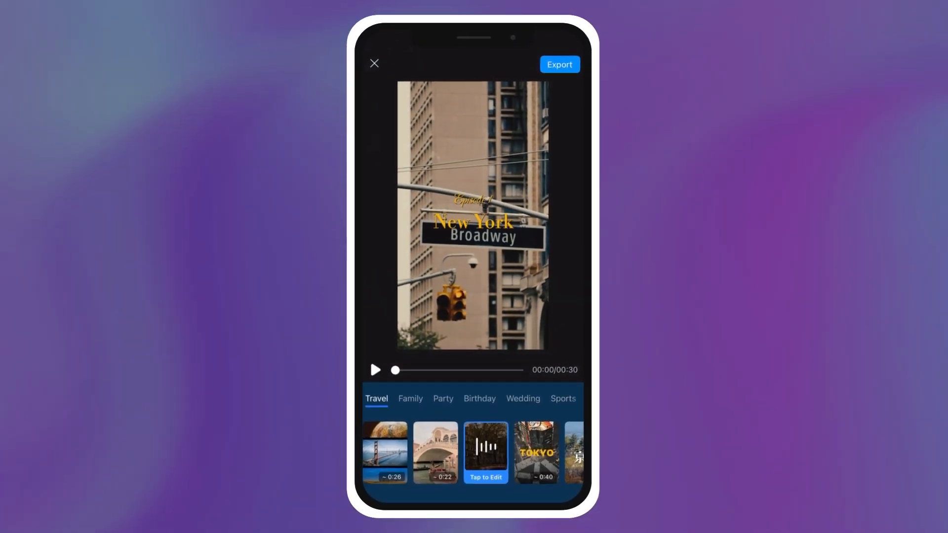
Step: Name the export 'New York', set 4K, Better Quality bitrate, 30 FPS, and produce it
click(558, 64)
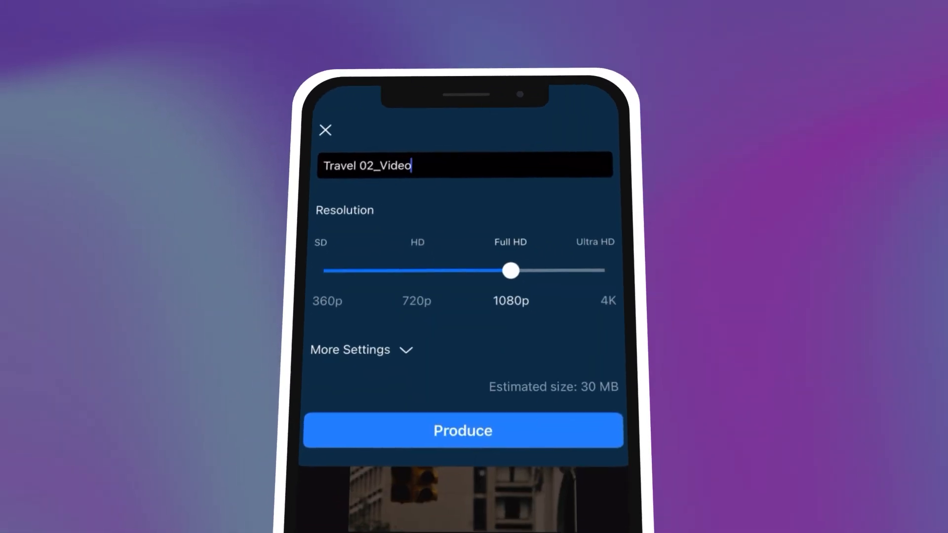
text(New York)
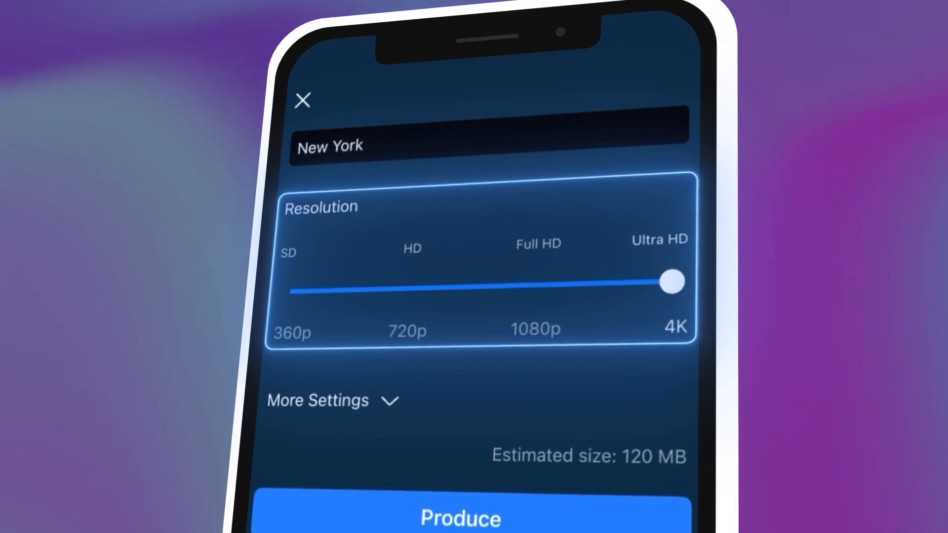
click(333, 401)
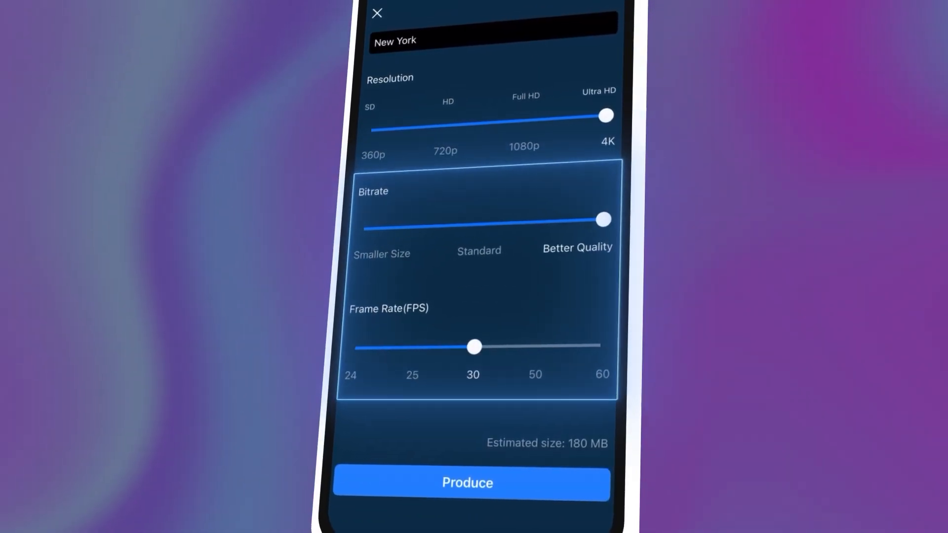
scroll(down, 3)
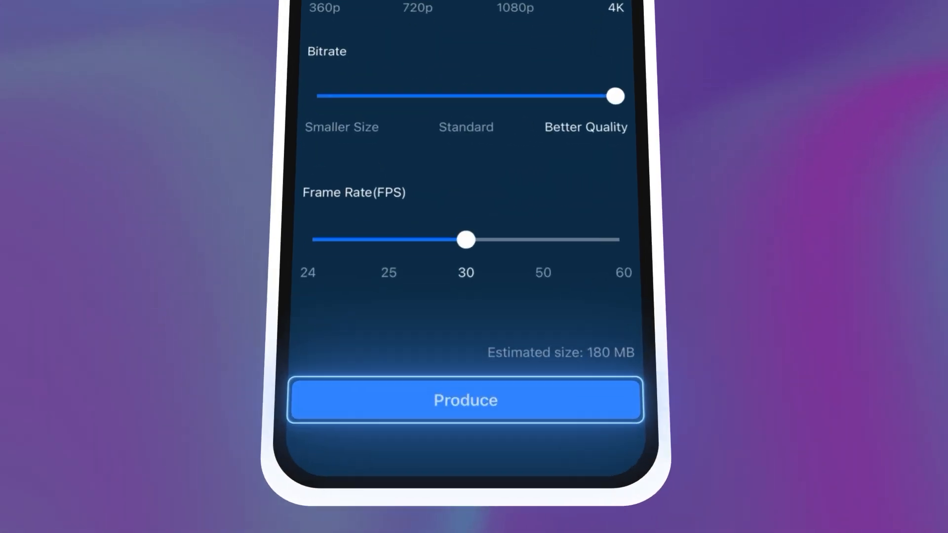
click(465, 400)
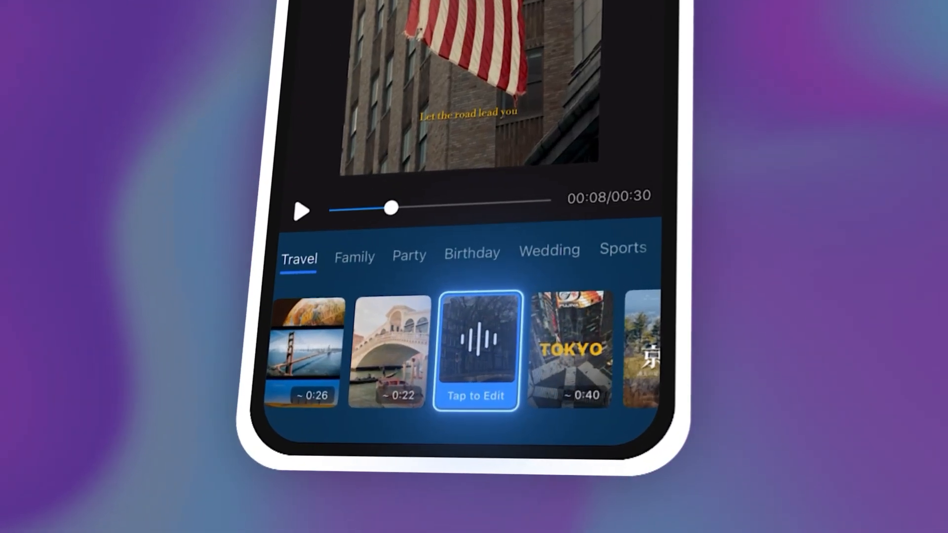
Step: Edit the applied template, reviewing Replace media and keeping music volume 117, showing the caption thumbnails
click(475, 351)
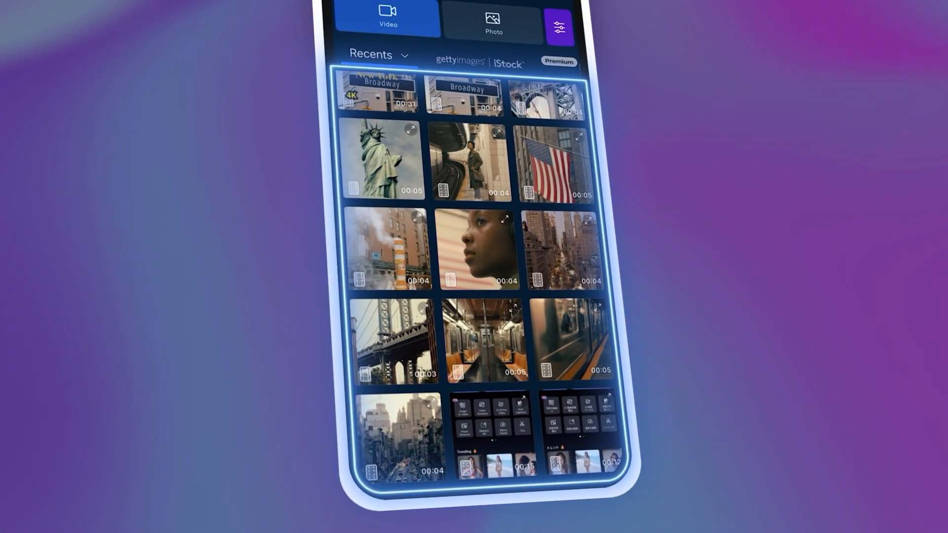
click(396, 433)
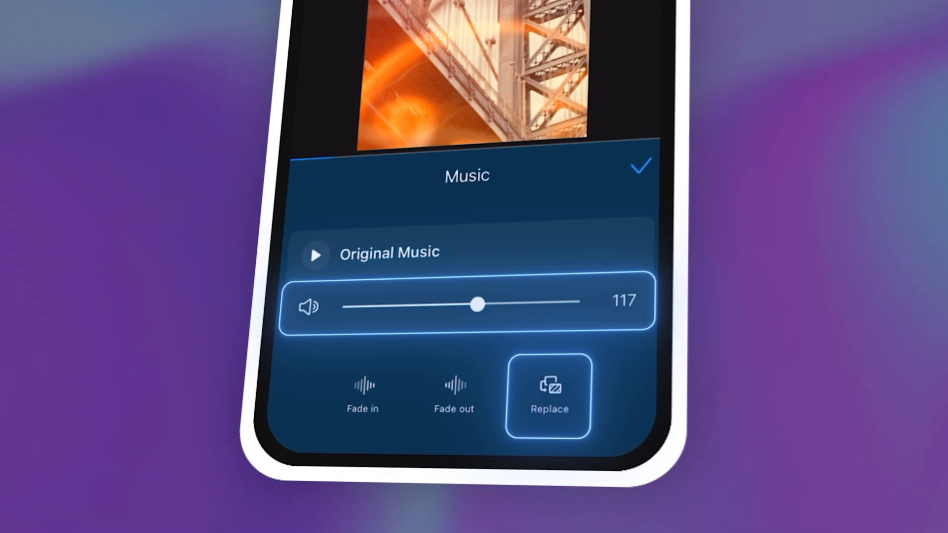
click(640, 166)
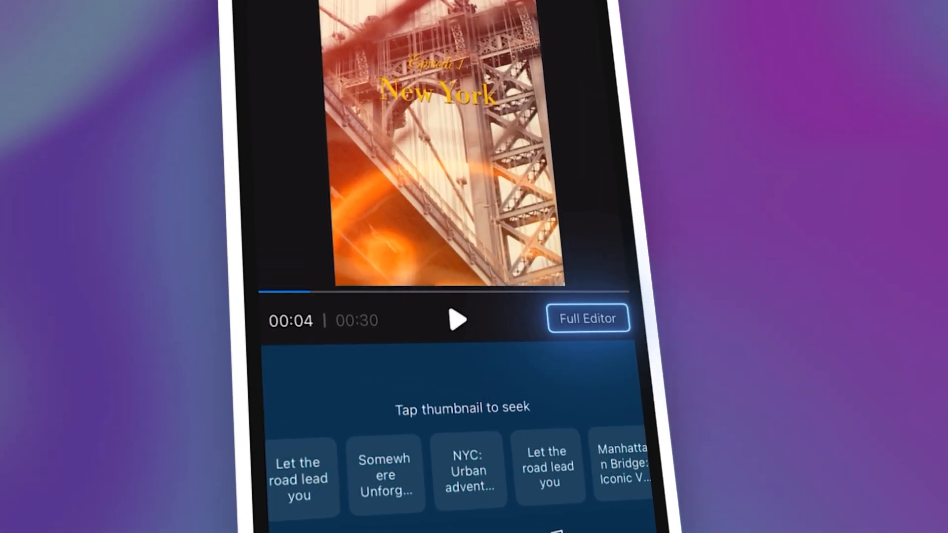
Step: Switch to Full Editor and confirm Leave, saving the New York project into timeline mode
click(587, 318)
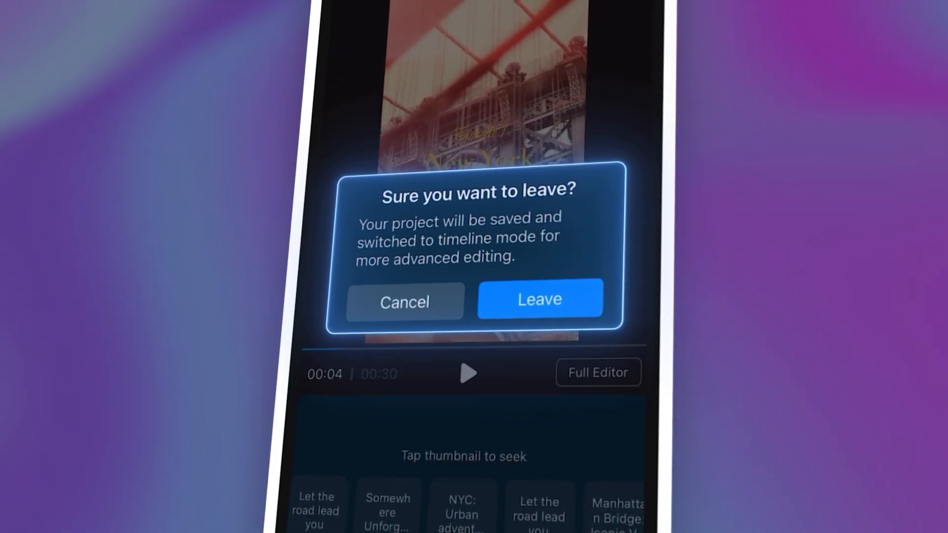
click(539, 298)
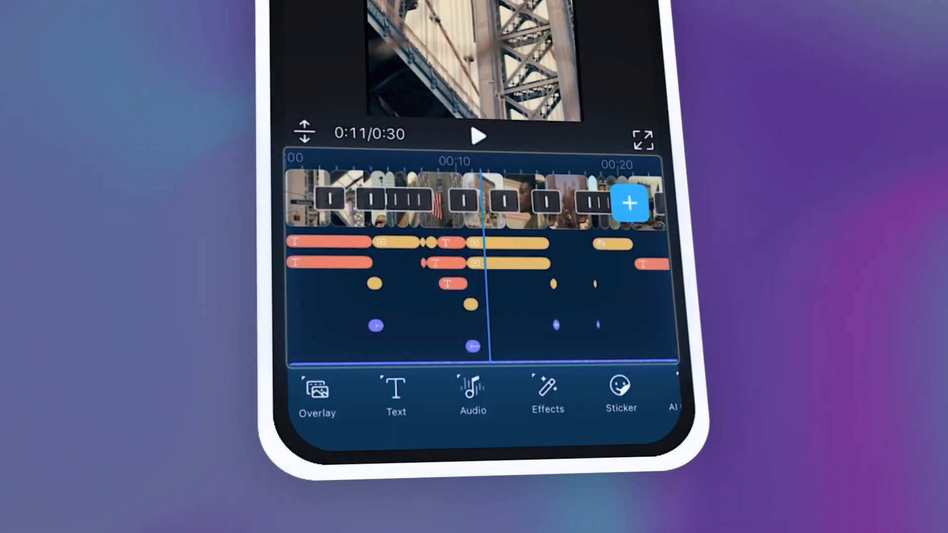
Step: Browse the Overlay, Text and Effects menus, then play back the New York project from the timeline
click(316, 396)
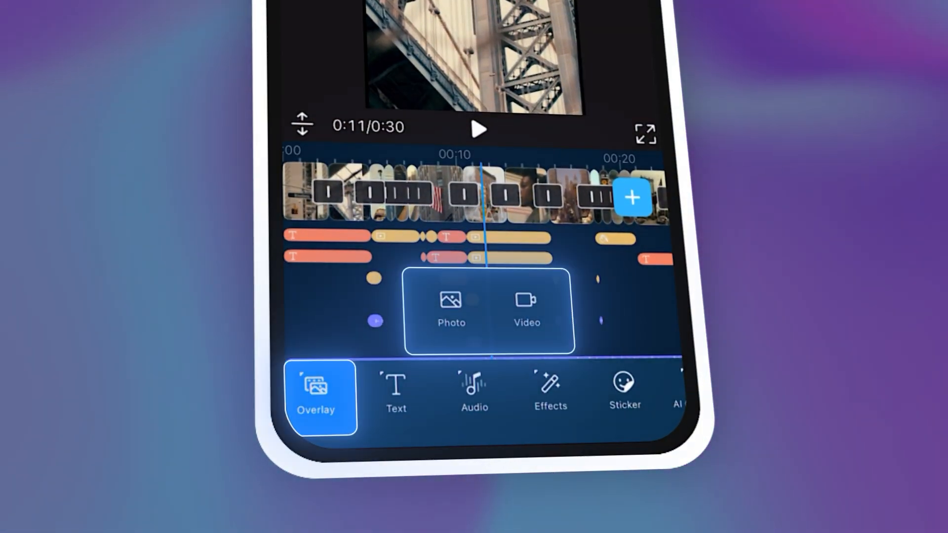
click(395, 393)
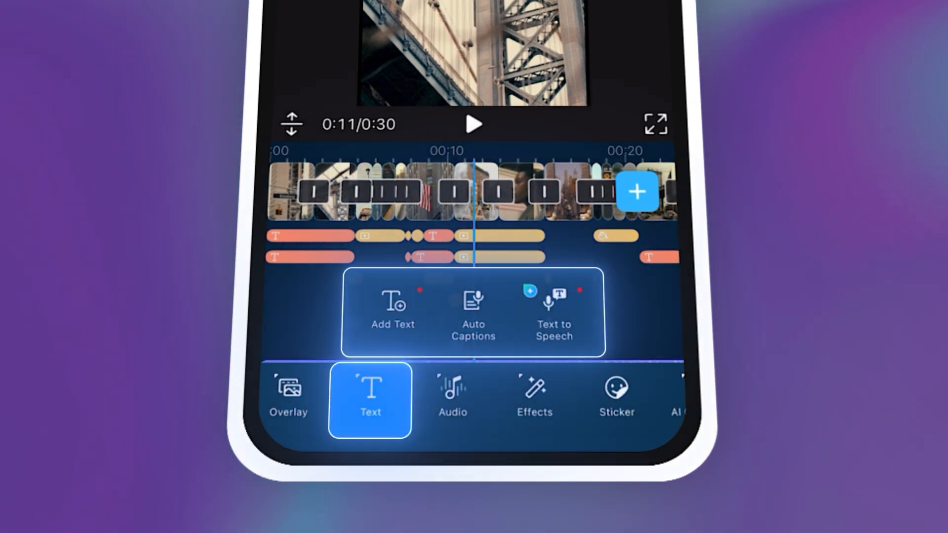
click(534, 396)
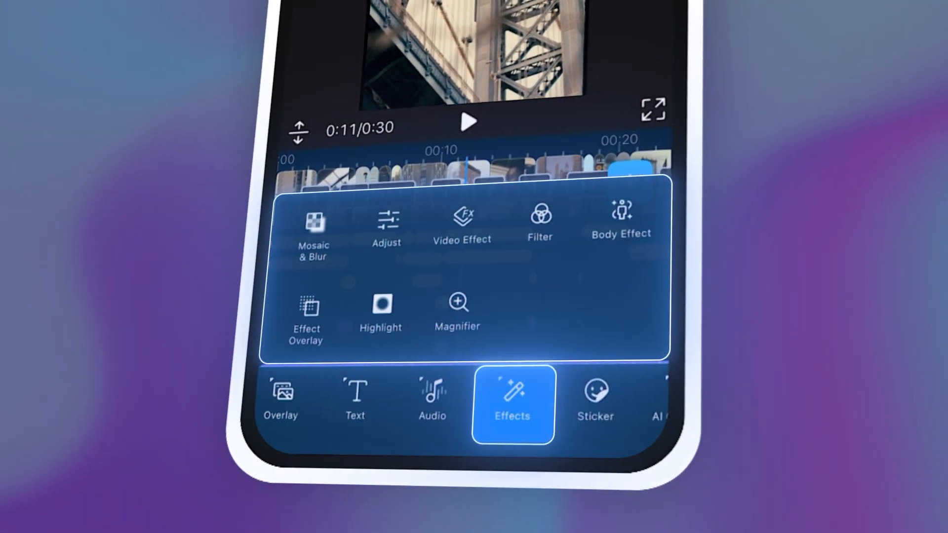
click(631, 415)
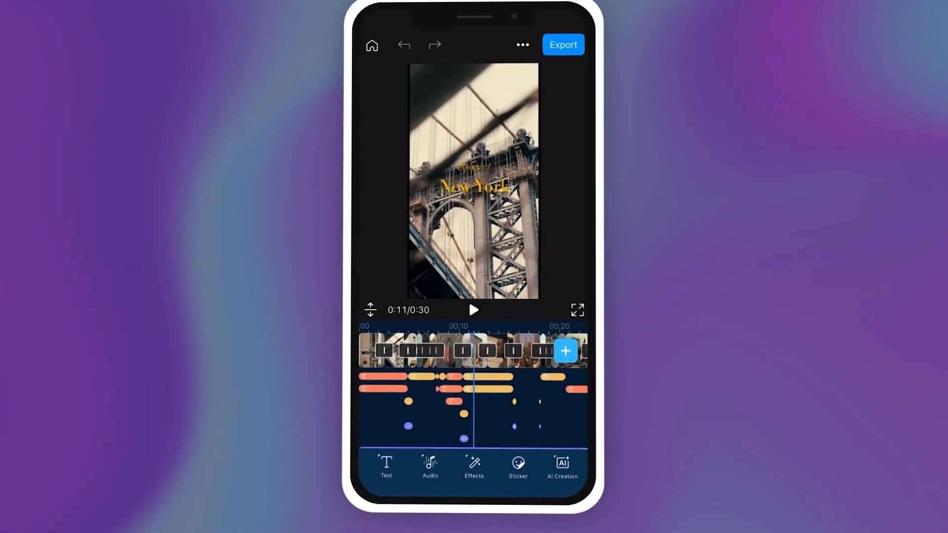
click(577, 309)
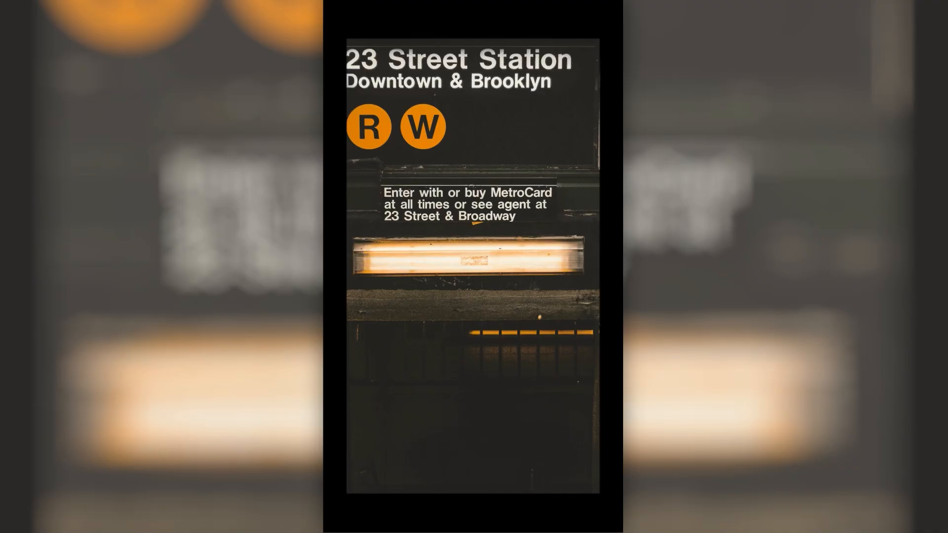